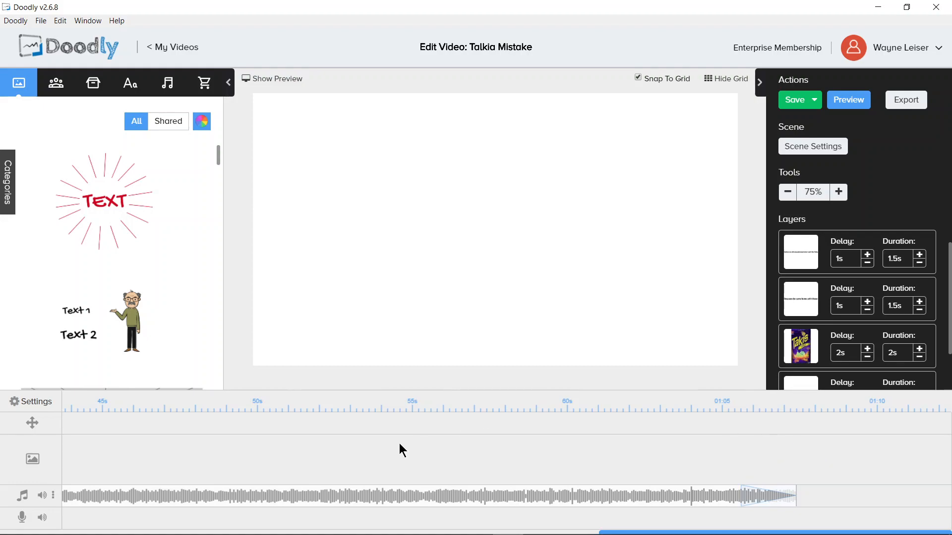
mouse_move(96, 455)
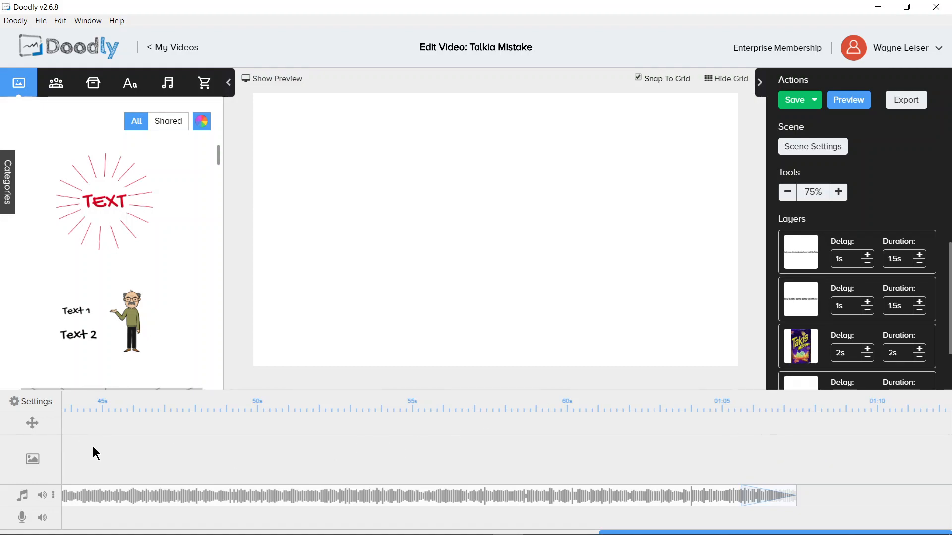
mouse_move(145, 501)
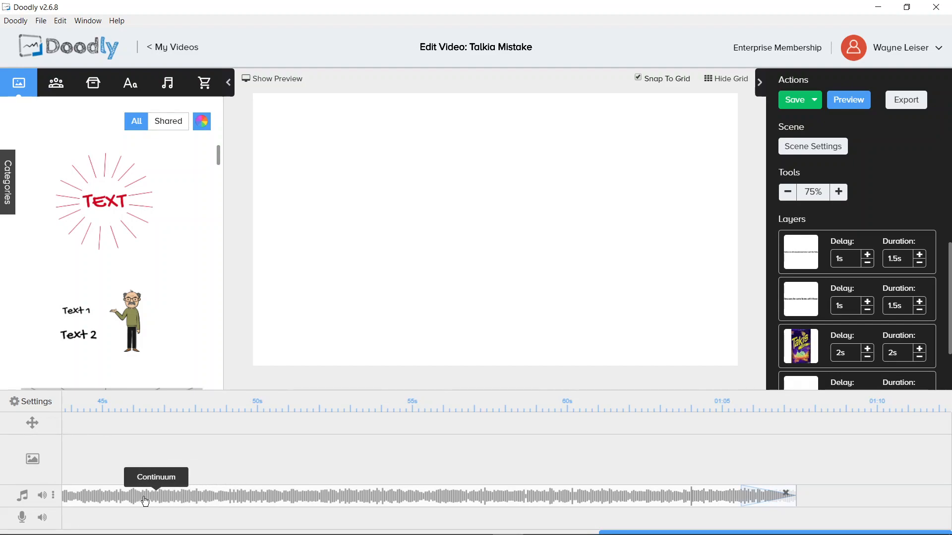
mouse_move(746, 489)
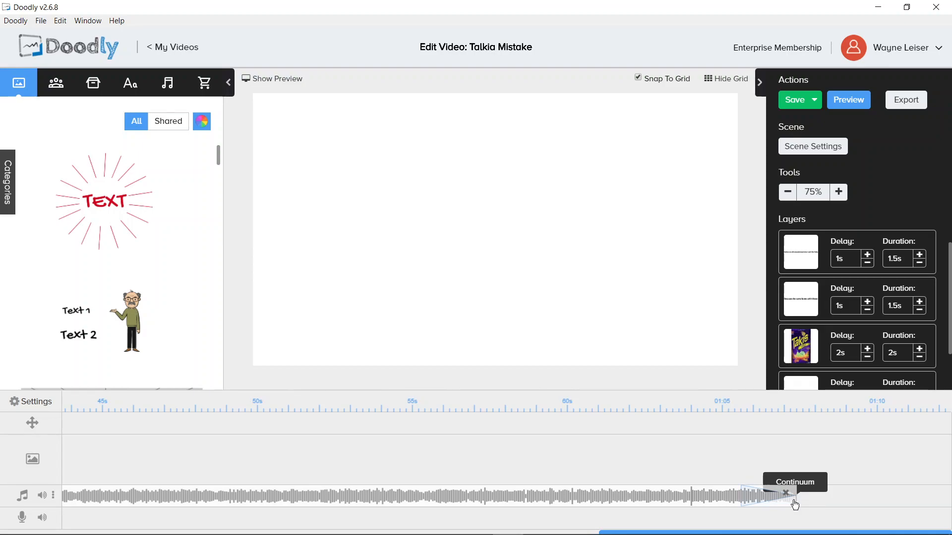
Extend the fade-out at the end of the Continuum music track so it fades where the video ends
click(786, 492)
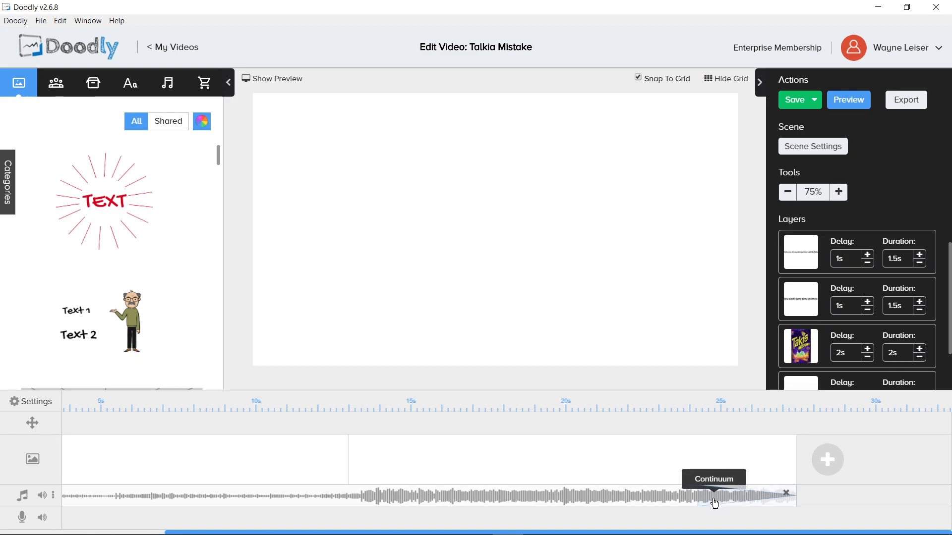
mouse_move(718, 384)
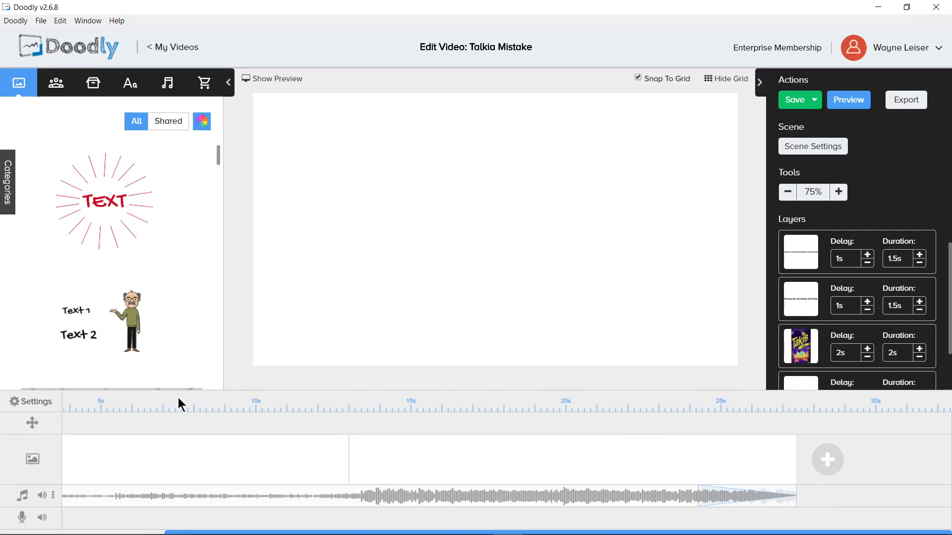
mouse_move(28, 407)
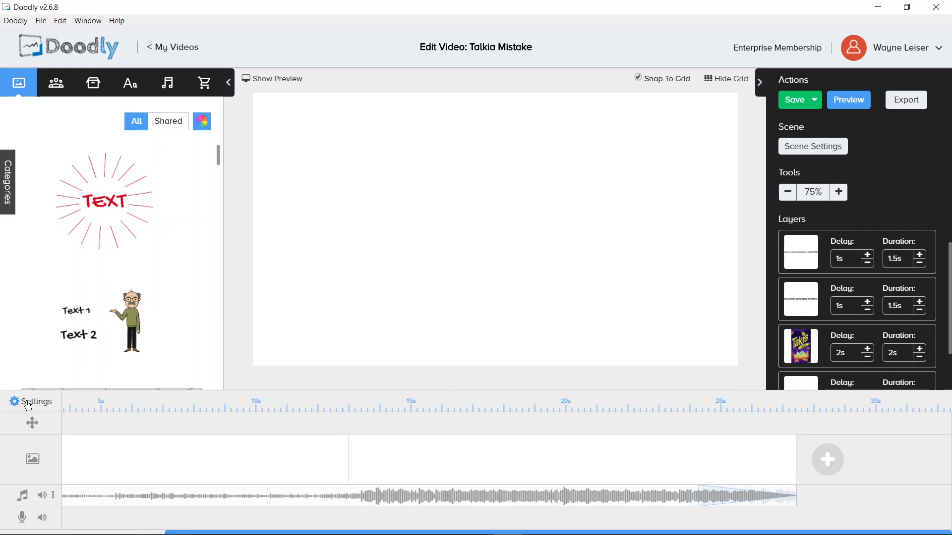
click(30, 402)
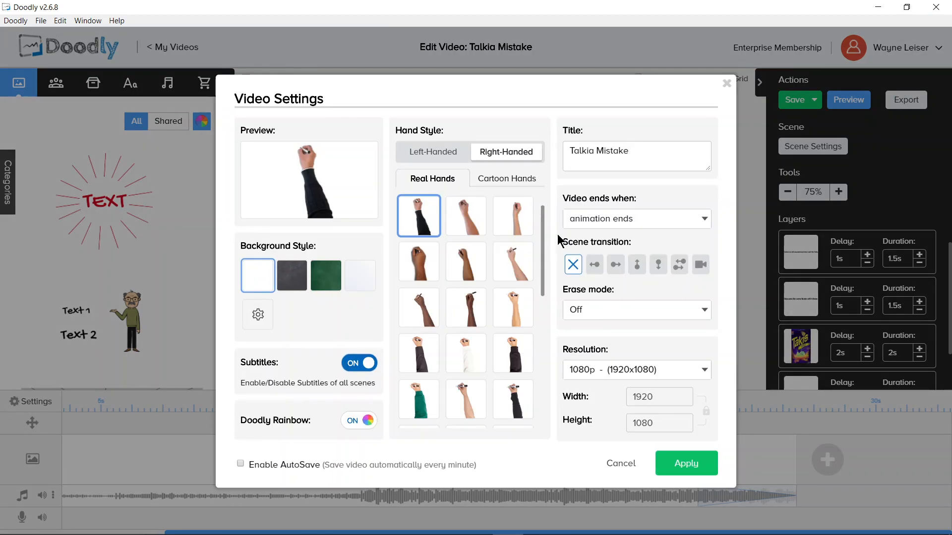
mouse_move(630, 216)
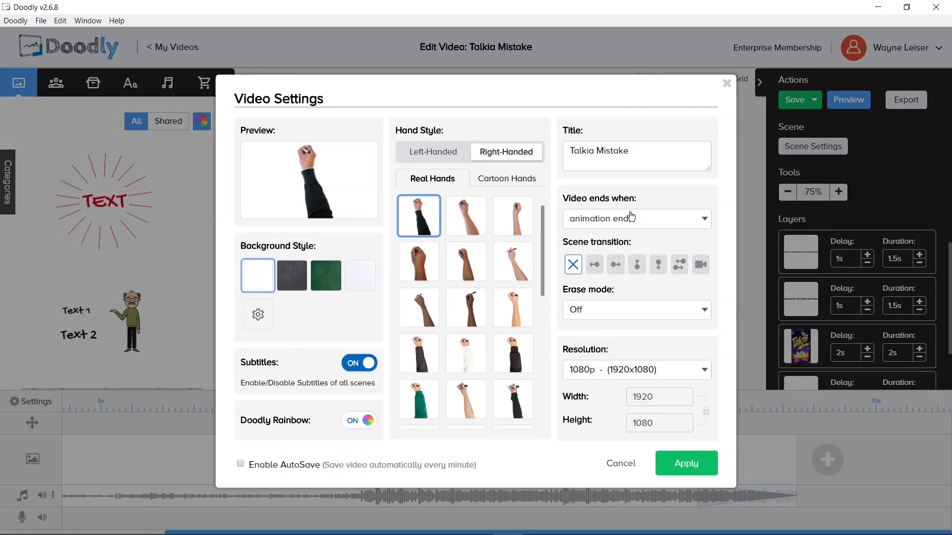
click(637, 218)
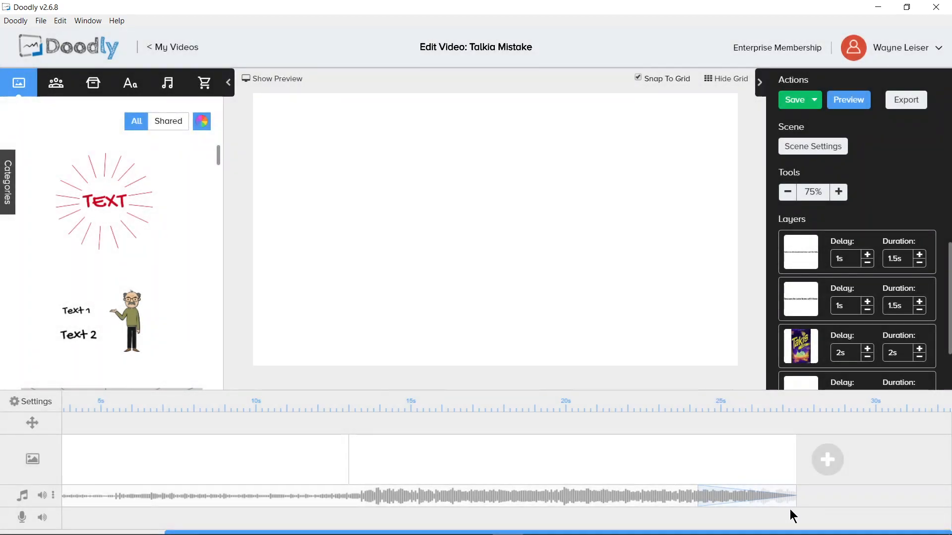
mouse_move(736, 454)
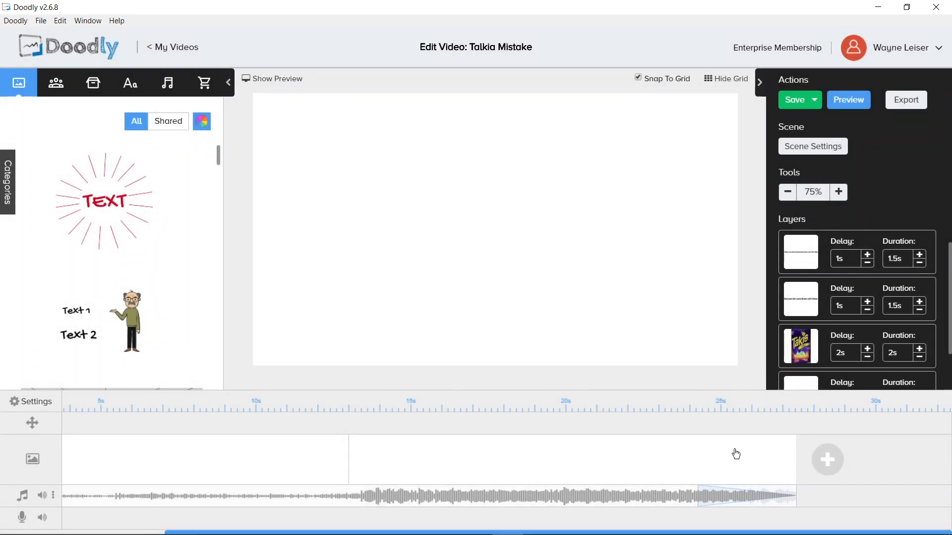